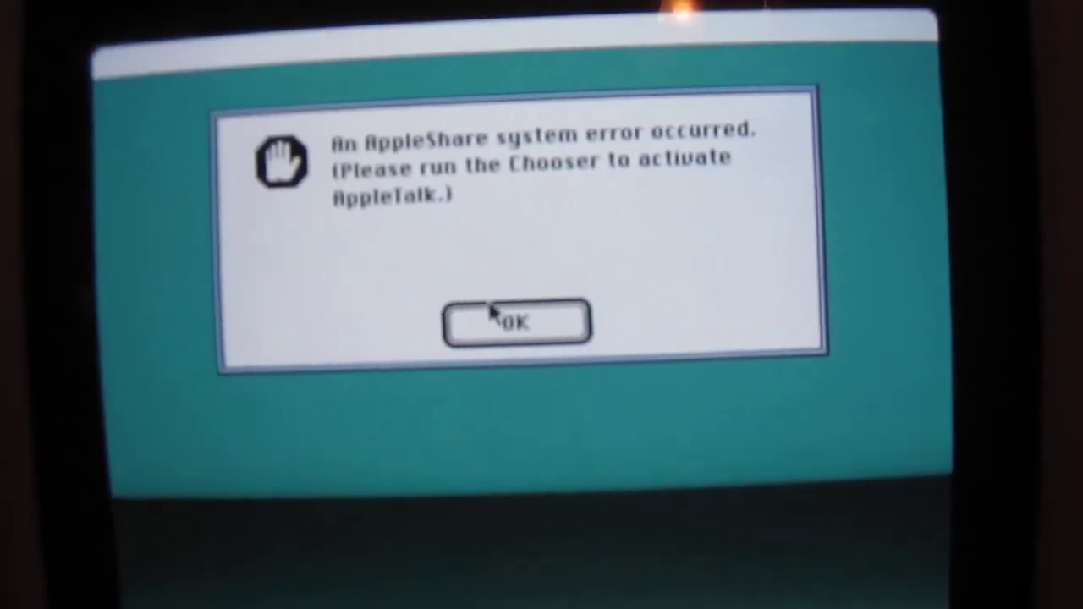
Step: Dismiss the AppleShare system error alert with OK to reach the Finder desktop
click(516, 321)
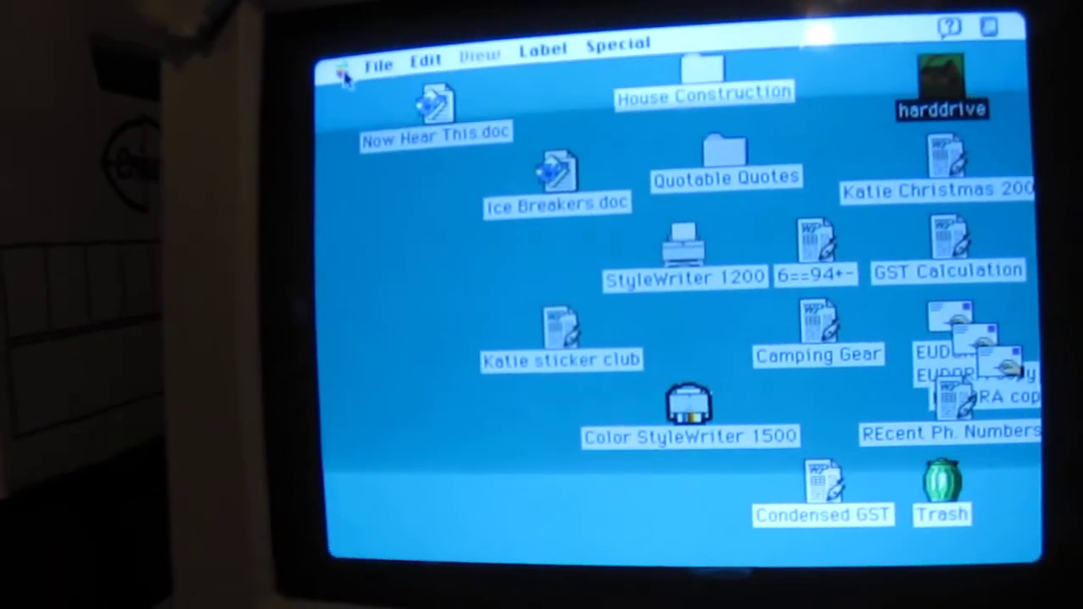
Step: Choose About This Macintosh from the Apple menu to show the system details
click(342, 74)
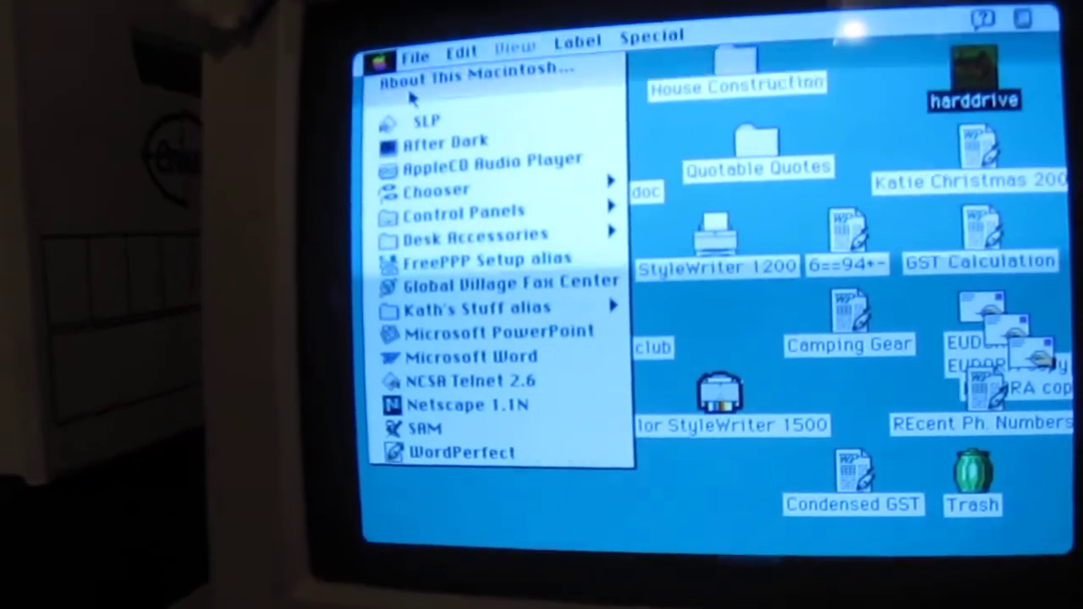
click(479, 71)
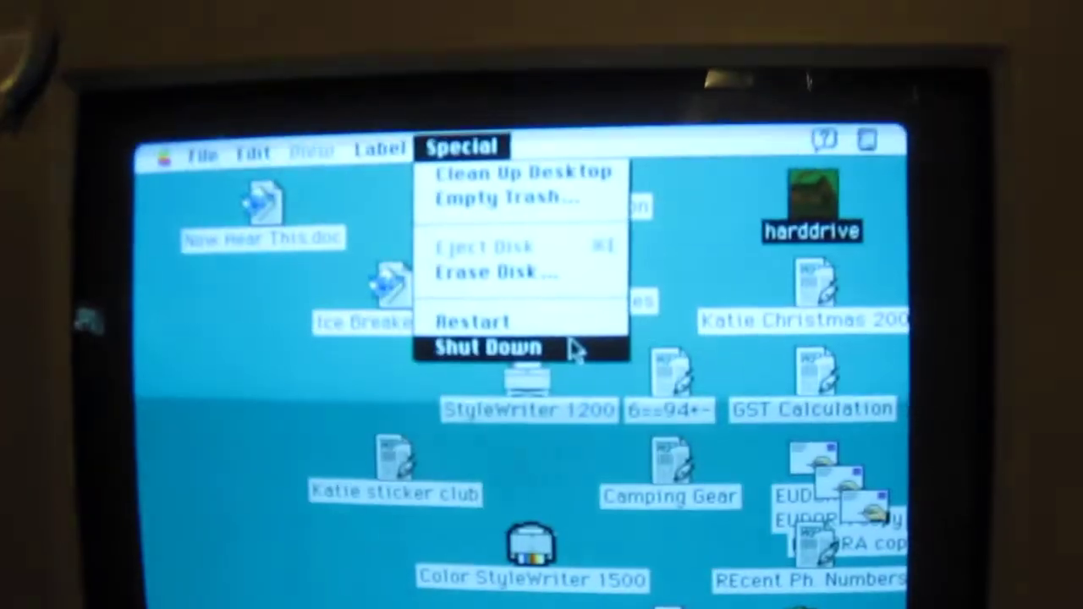
Step: Choose Shut Down from the Special menu until the safe-to-switch-off notice appears
click(484, 347)
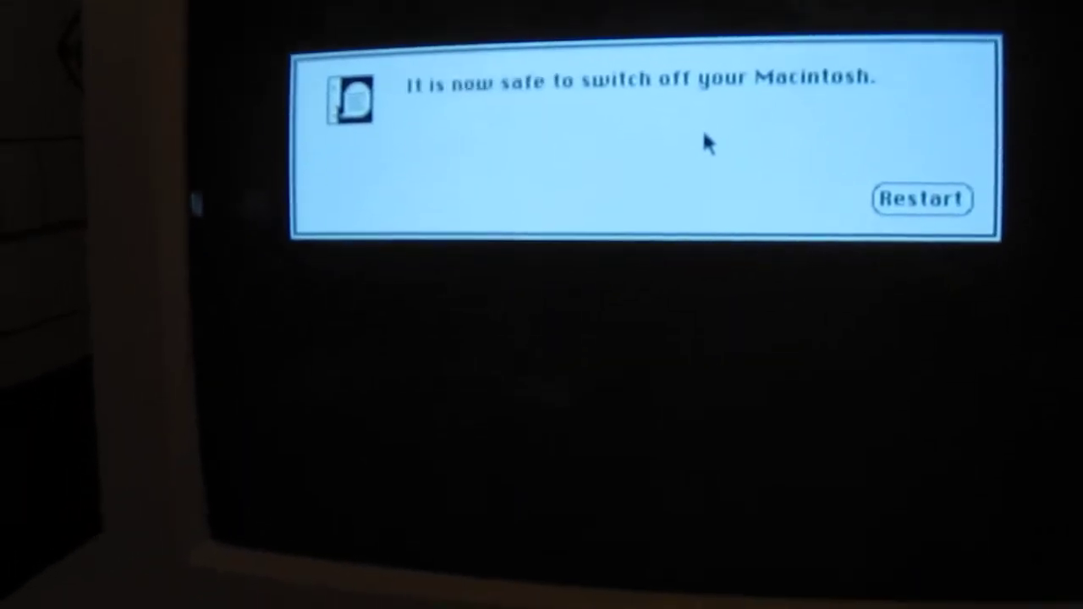